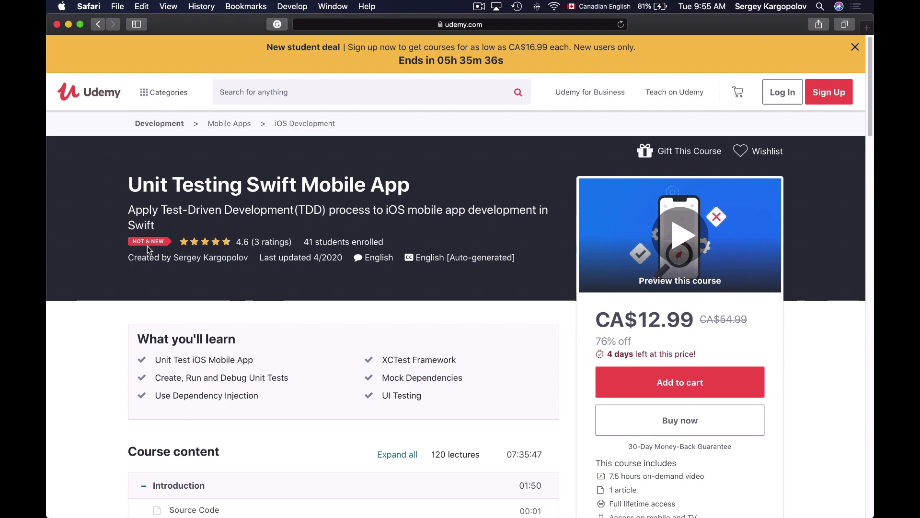
Step: Confirm the Email field's content type is Email Address in the Attributes inspector
scroll(down, 3)
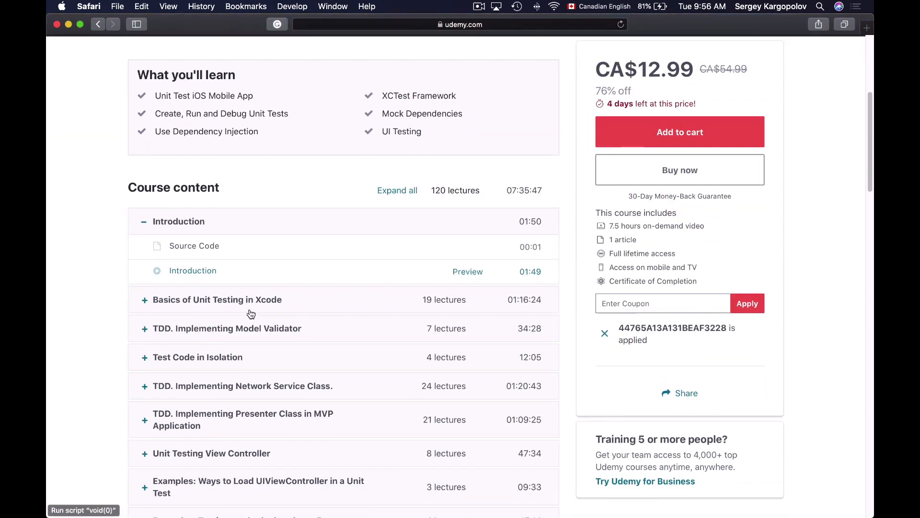
scroll(down, 3)
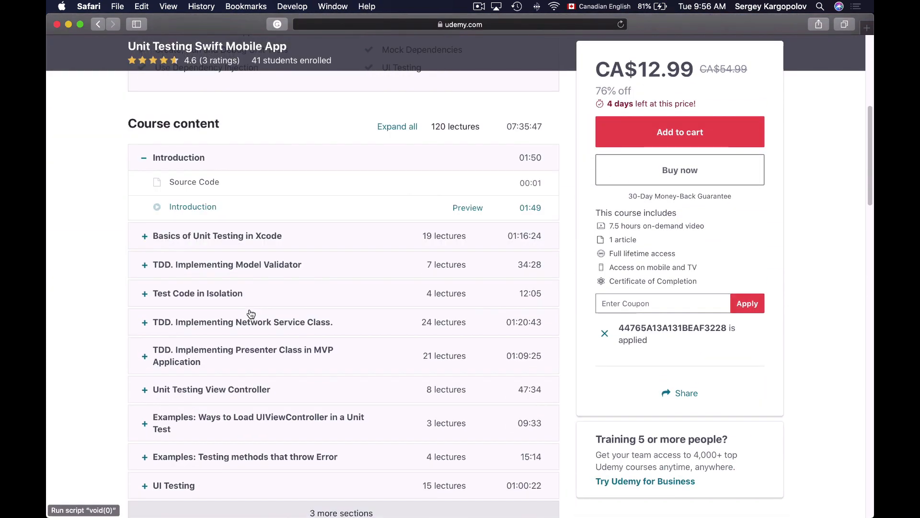
scroll(down, 3)
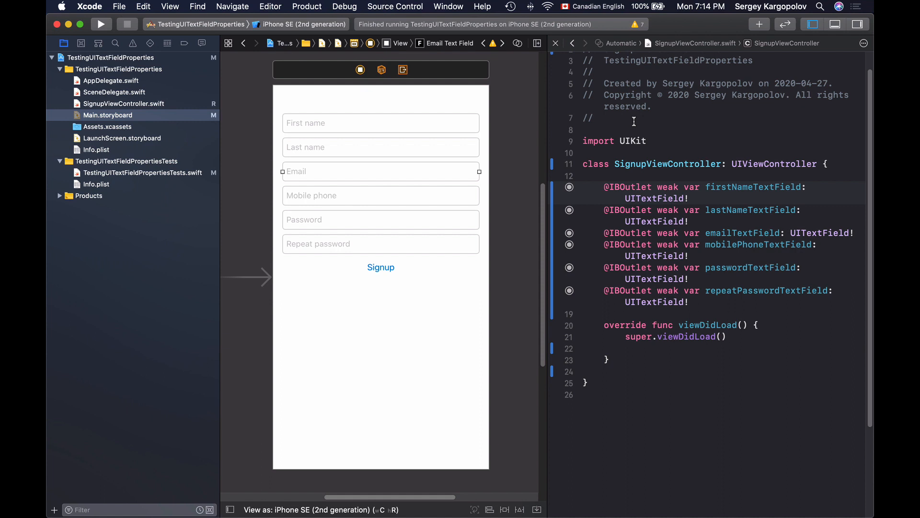
mouse_move(317, 170)
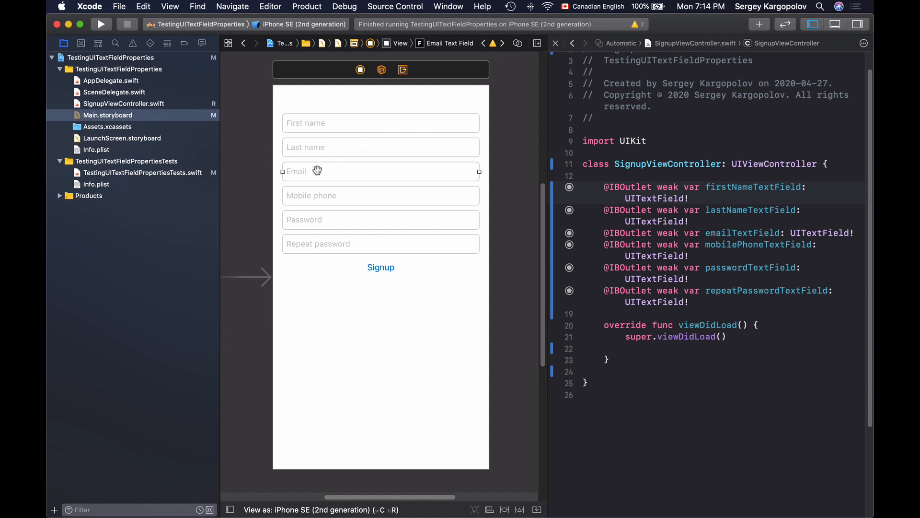
mouse_move(301, 175)
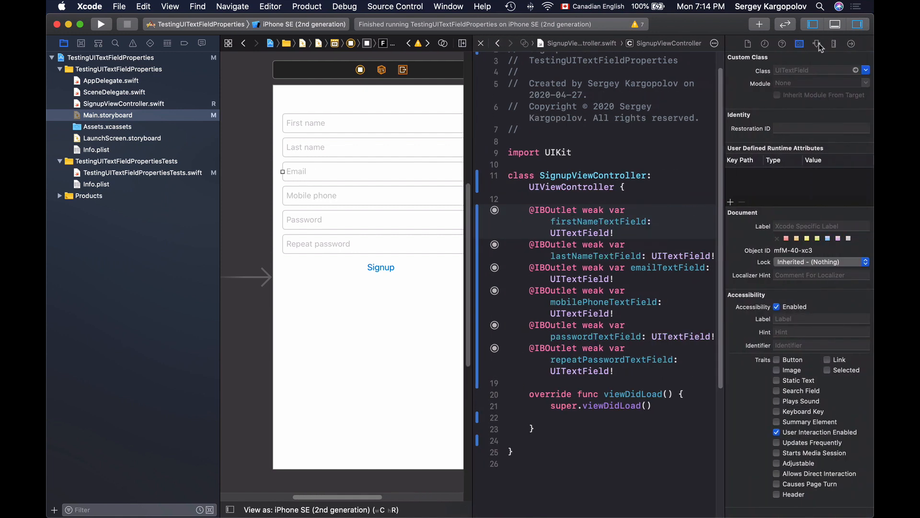
click(817, 44)
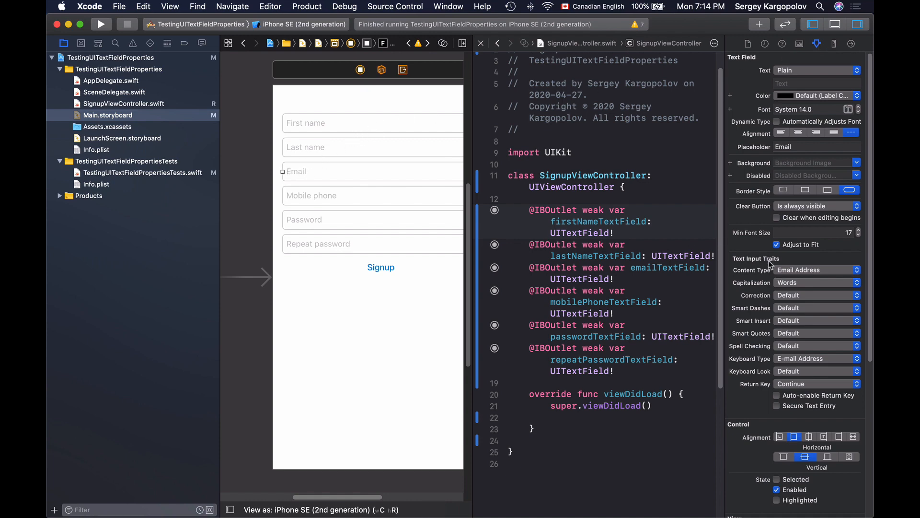
click(816, 270)
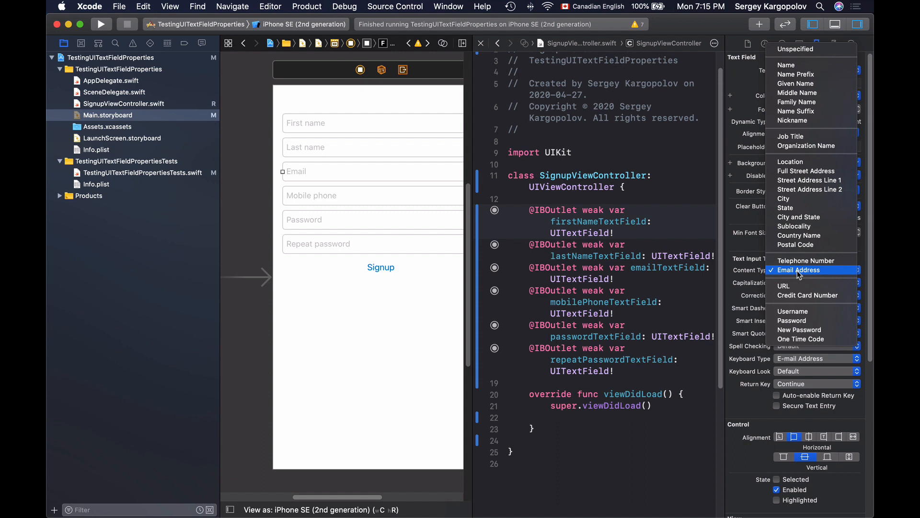
click(796, 270)
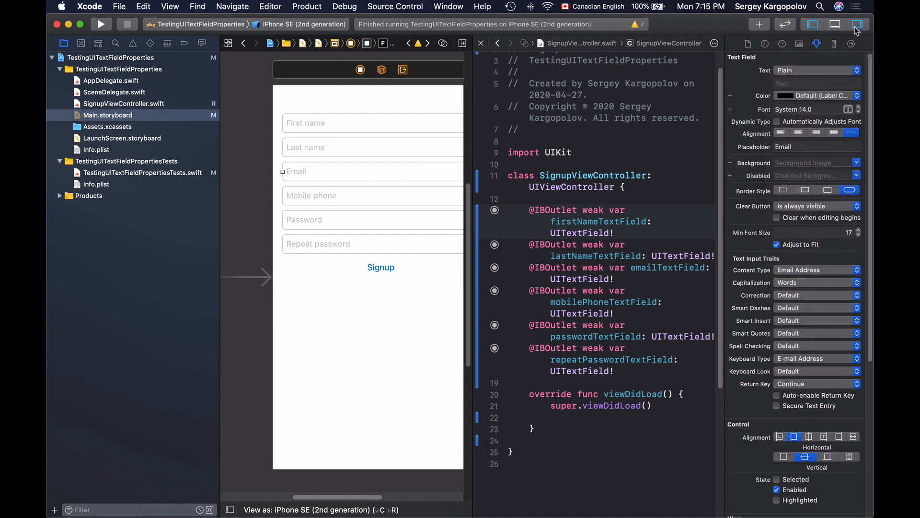
click(857, 24)
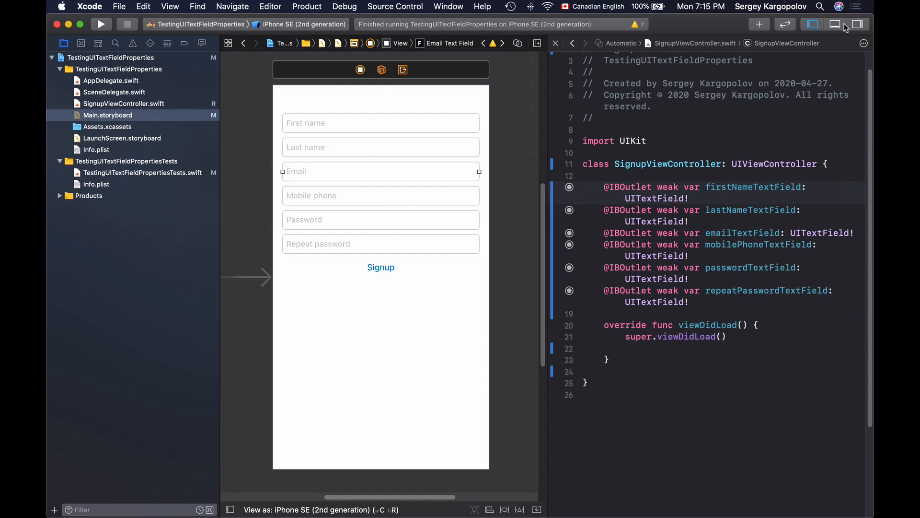
Step: Inspect the Repeat password field, Signup button, and SignupViewController's custom class and storyboard ID
click(380, 243)
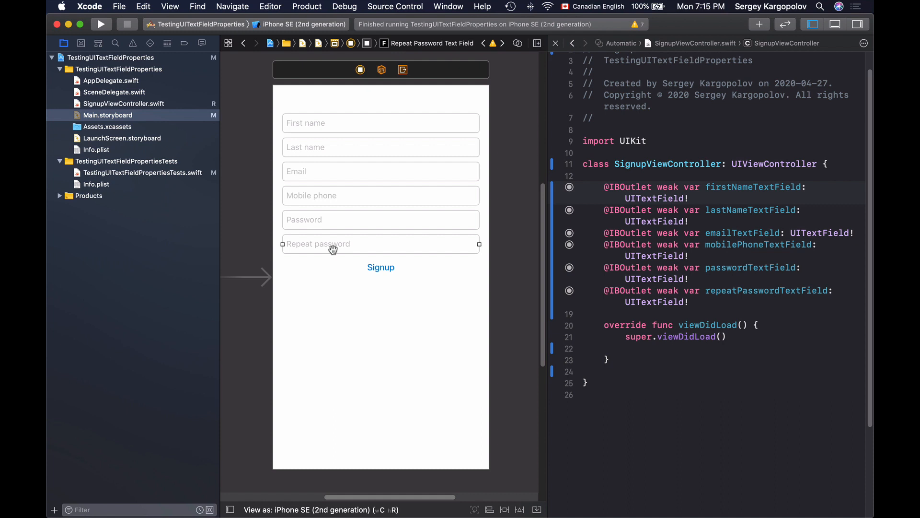
click(380, 267)
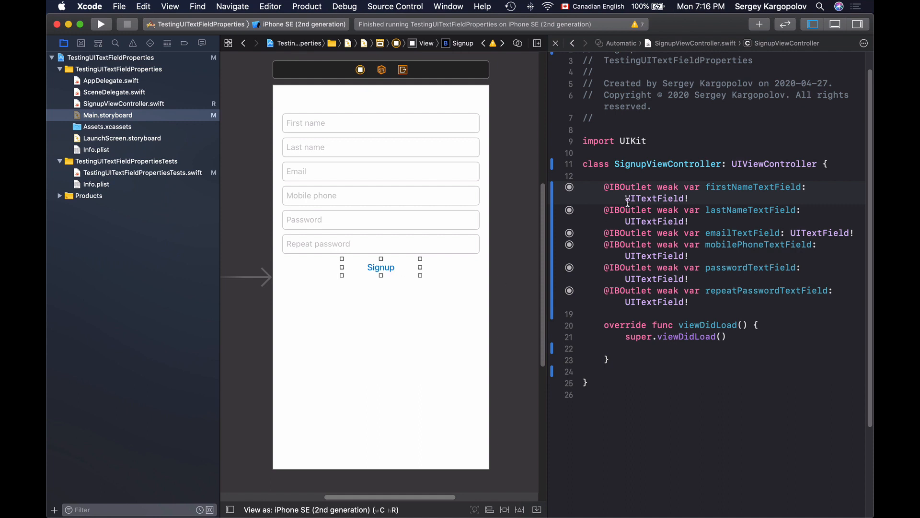
double_click(668, 164)
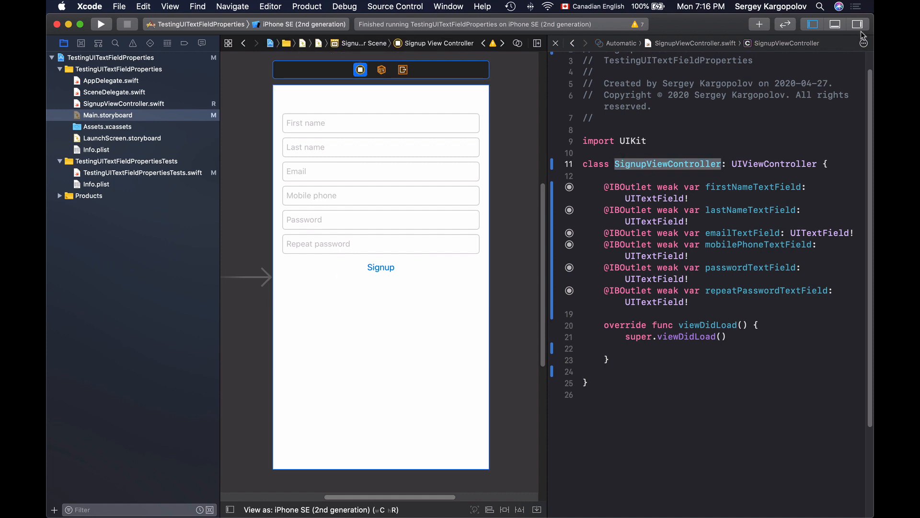
click(857, 24)
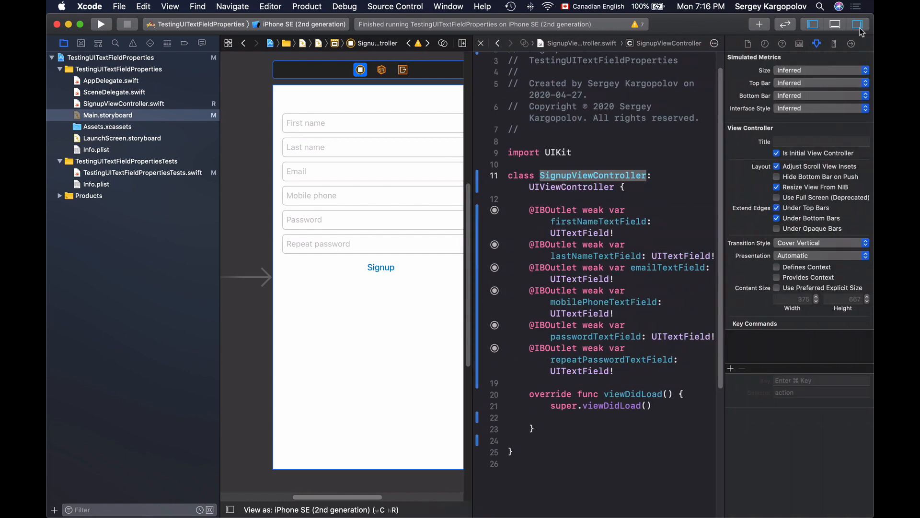
click(800, 44)
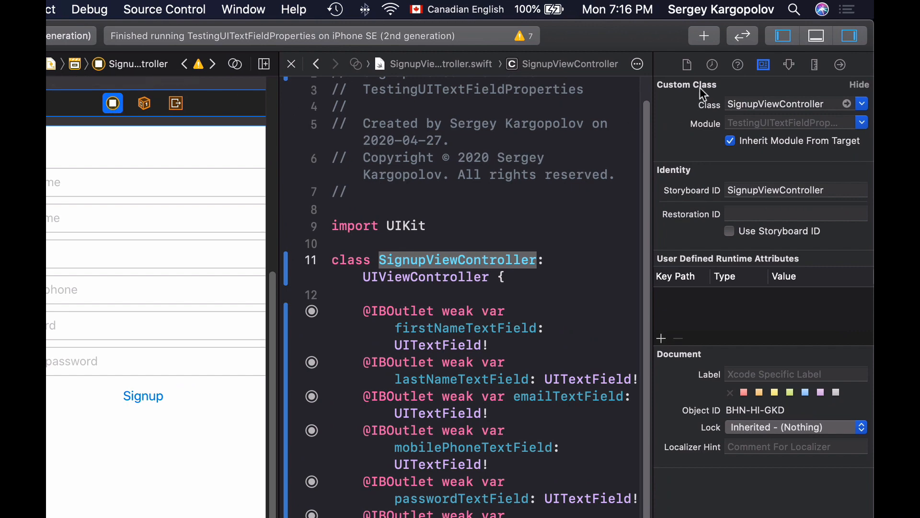
click(789, 104)
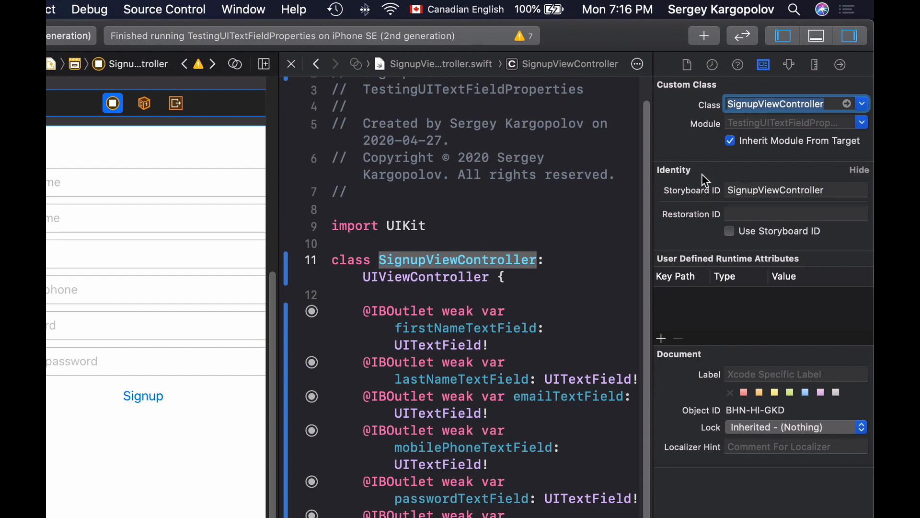
click(795, 190)
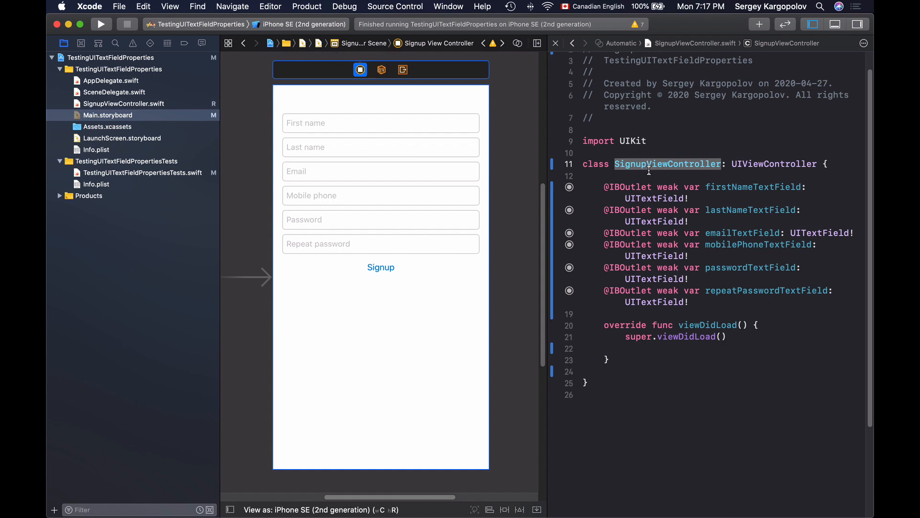
mouse_move(689, 222)
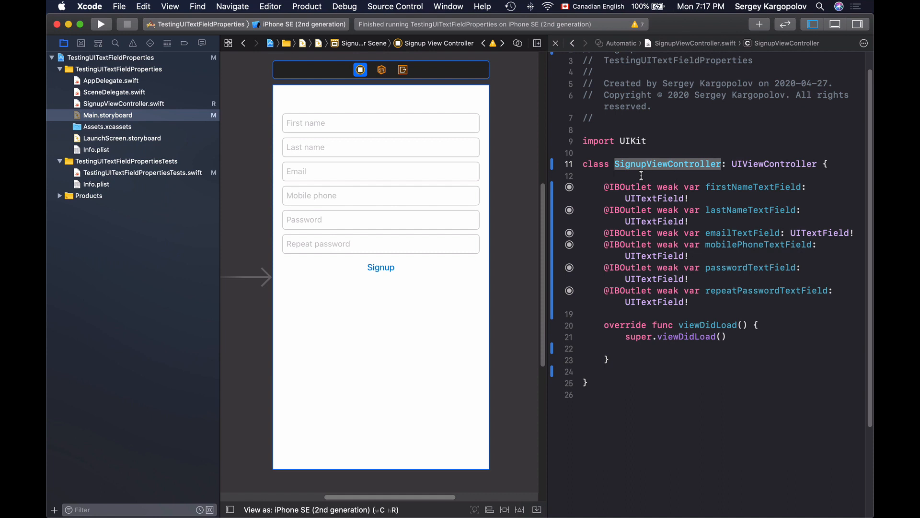
Step: Open TestingUITextFieldPropertiesTests.swift and start a new line below tearDownWithError
drag(604, 186, 690, 301)
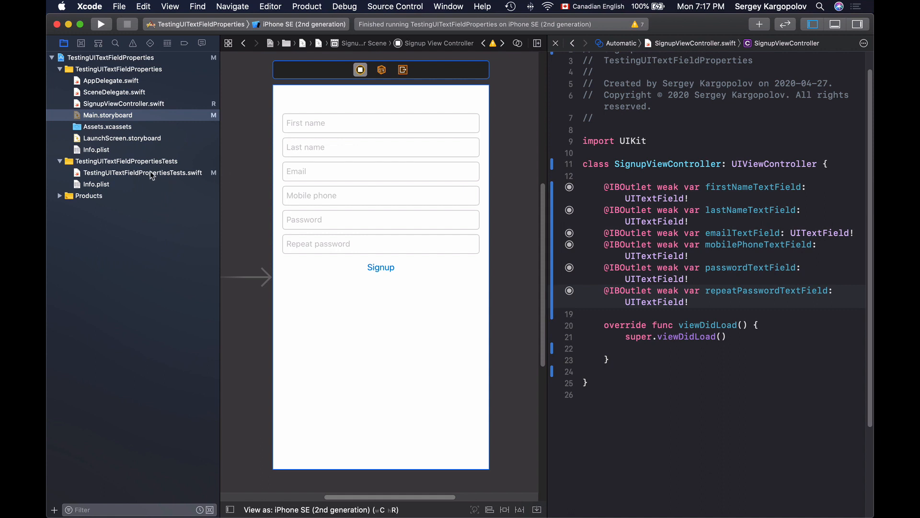
click(141, 172)
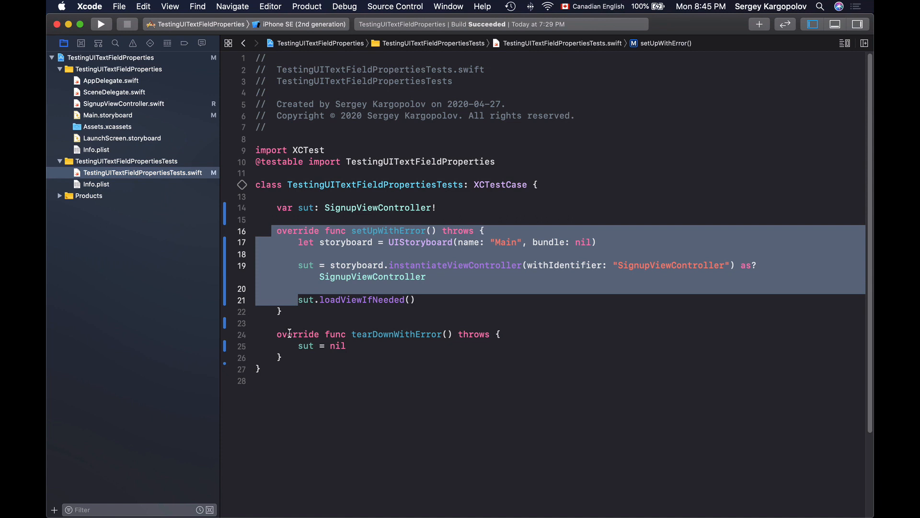
click(292, 359)
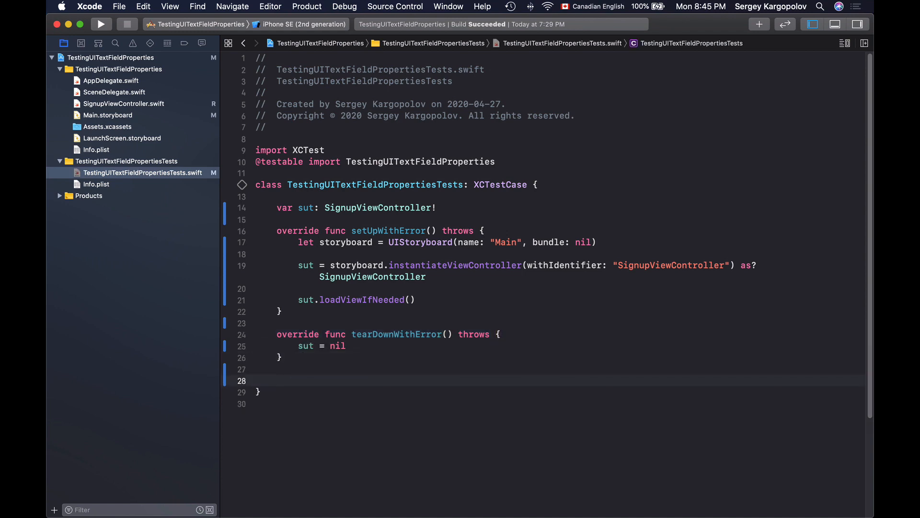
Step: Declare the test function testEmailTextField_WhenCreated_HasEmailAddressContentTypeSet()
text(func testEmail)
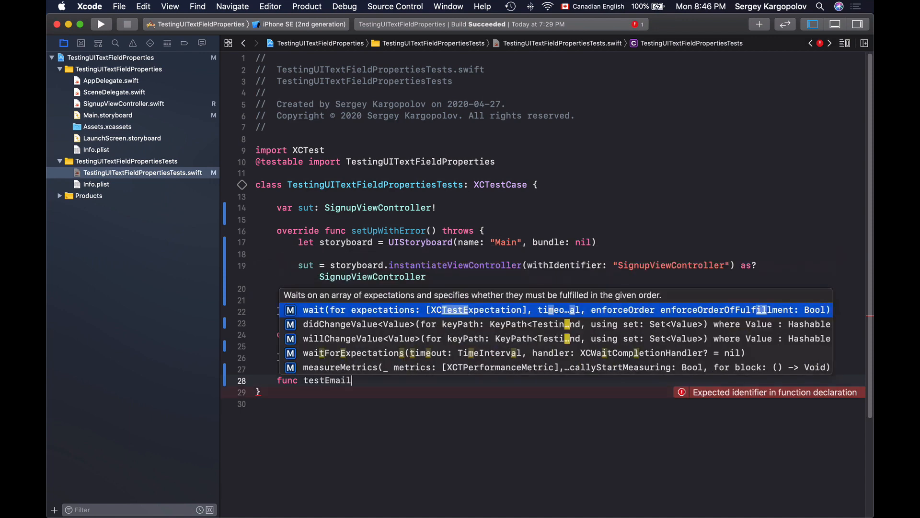
text(TextField_WhenCreated_HasEmail)
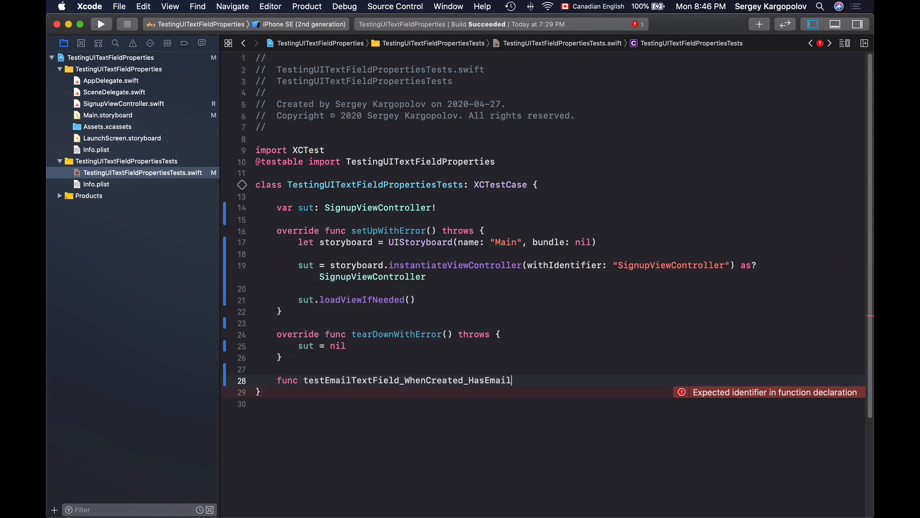
text(AddressContentTypeSet() {)
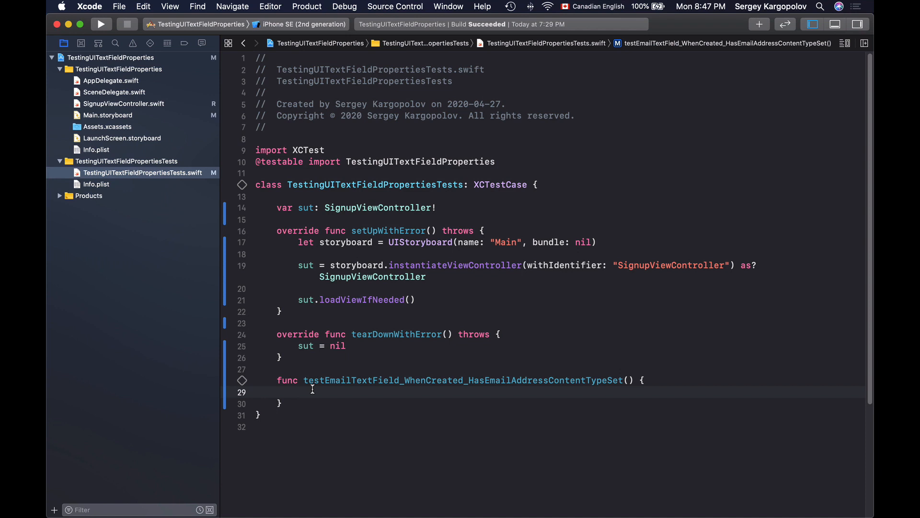
Step: Unwrap sut.emailTextField with try XCTUnwrap and a 'not connected' message, marking the test throws
text(let)
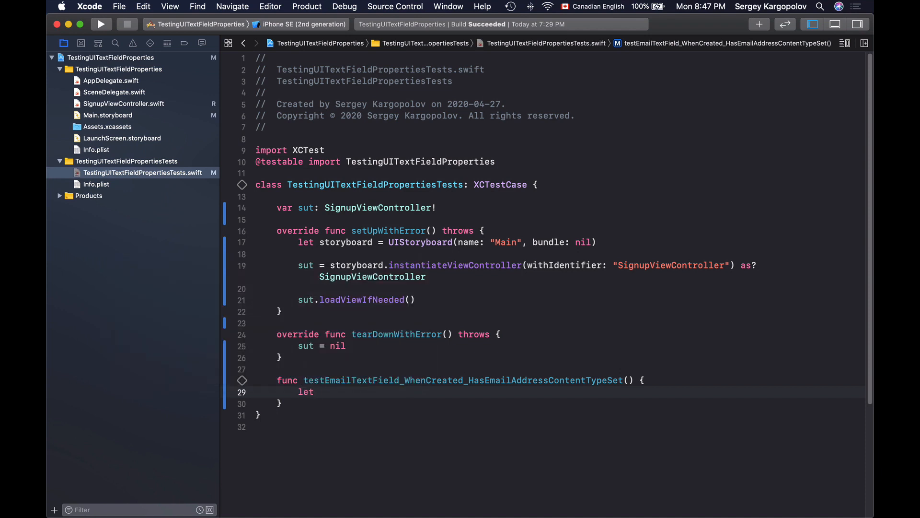
text(emailText)
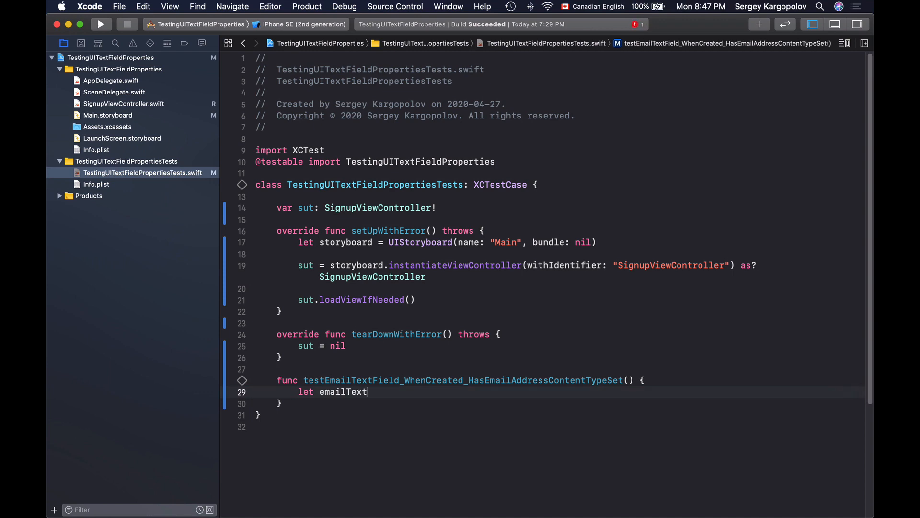
text(Field = sut)
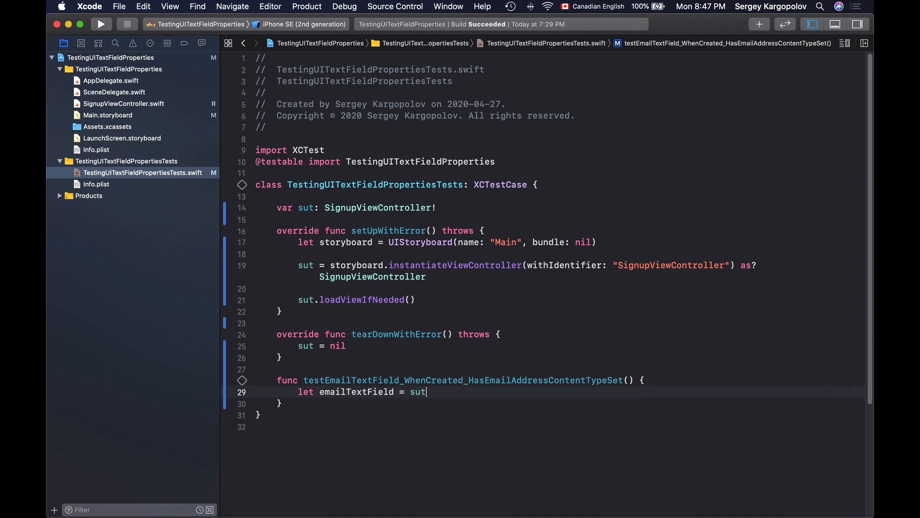
text(emailTextField)
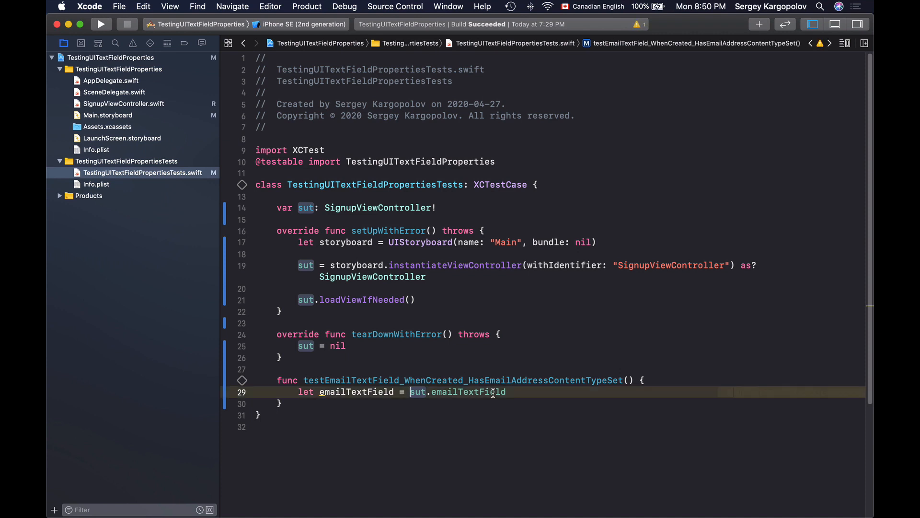
text(XCTUnwrap()
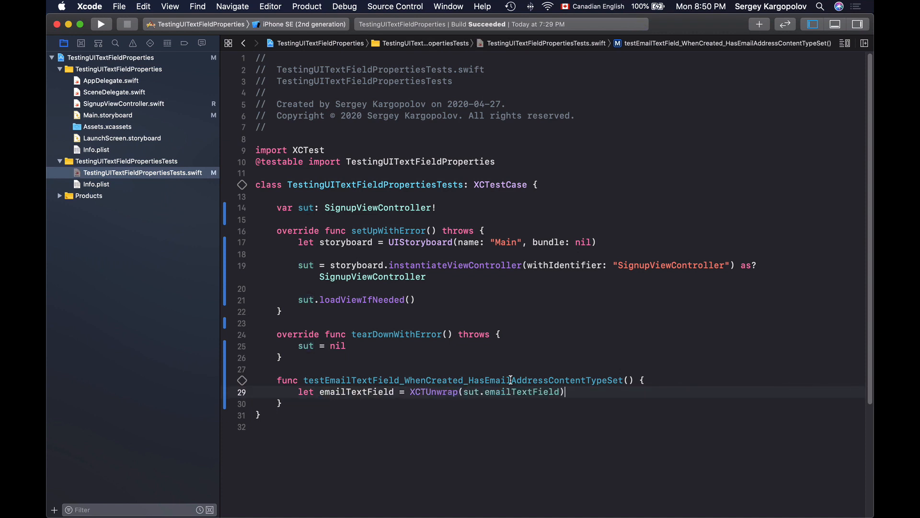
text(try)
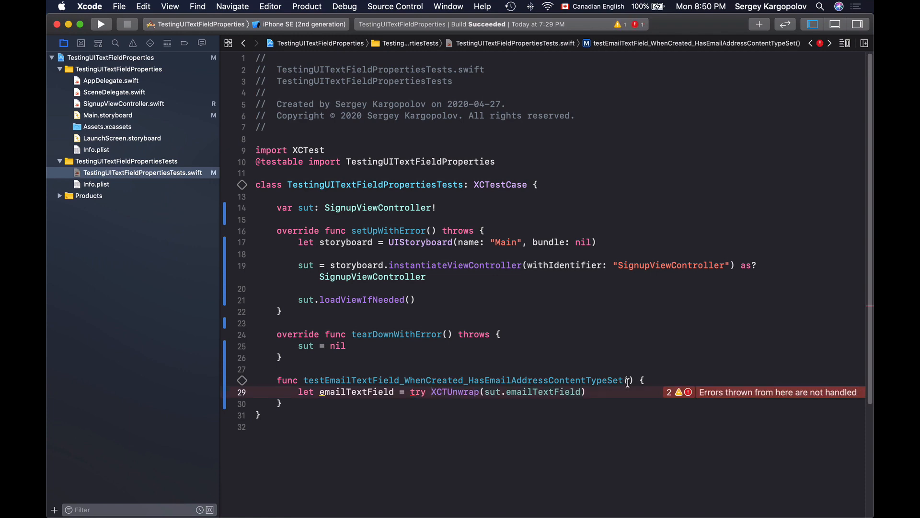
text(throws)
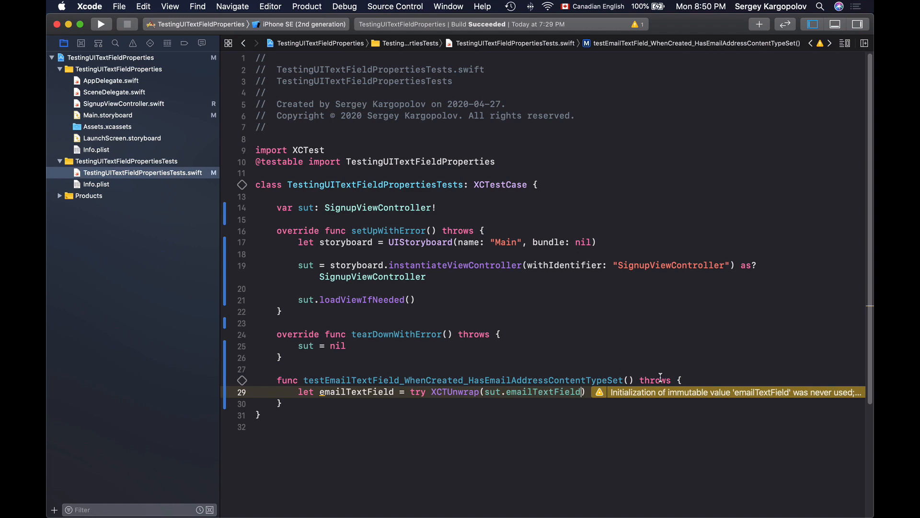
text(, ")
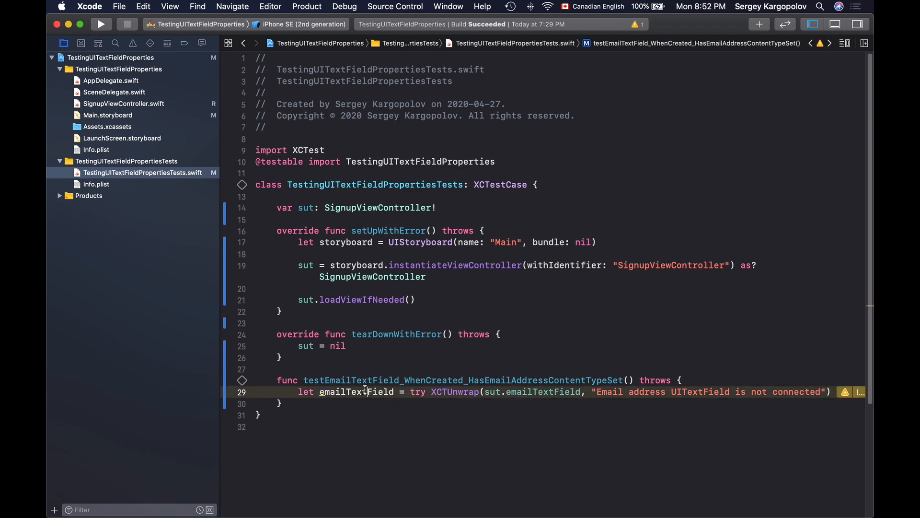
double_click(355, 392)
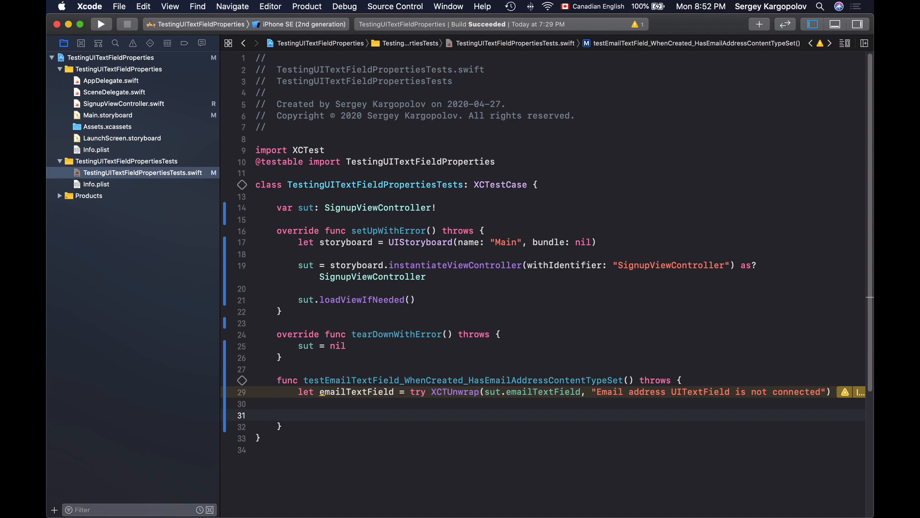
Step: Assert emailTextField.textContentType equals .emailAddress, message 'does not have an Email Address Content Type set'
text(X)
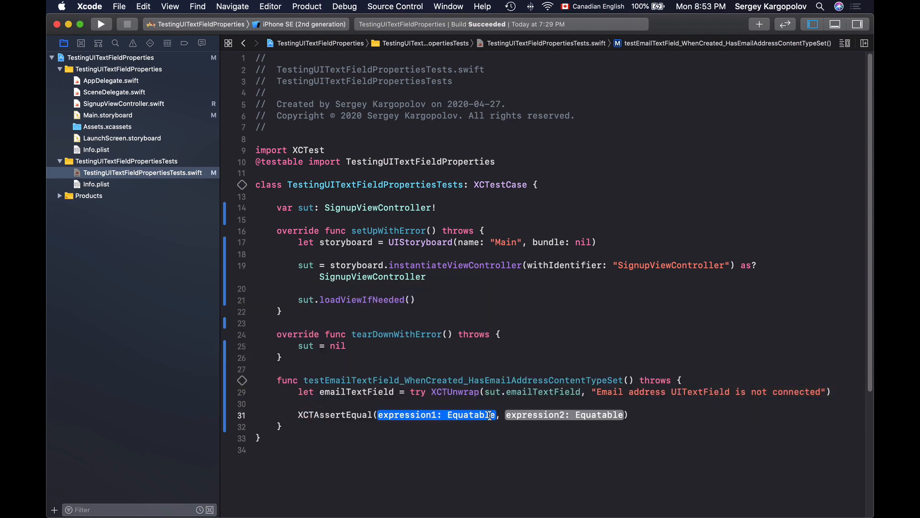
text(emailTextField)
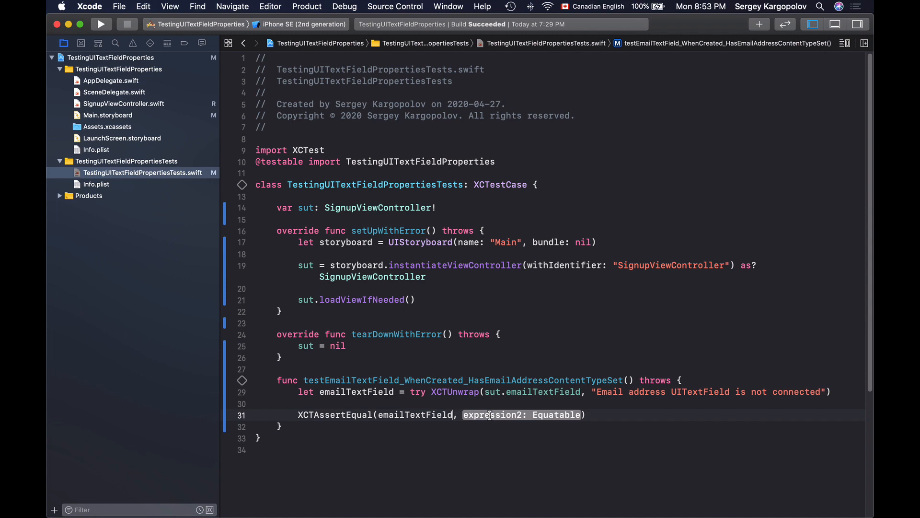
text(.)
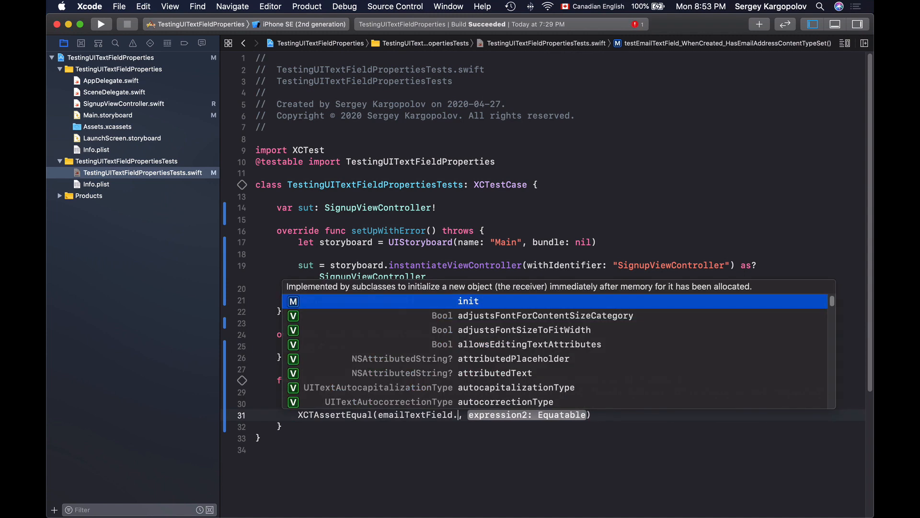
text(textC)
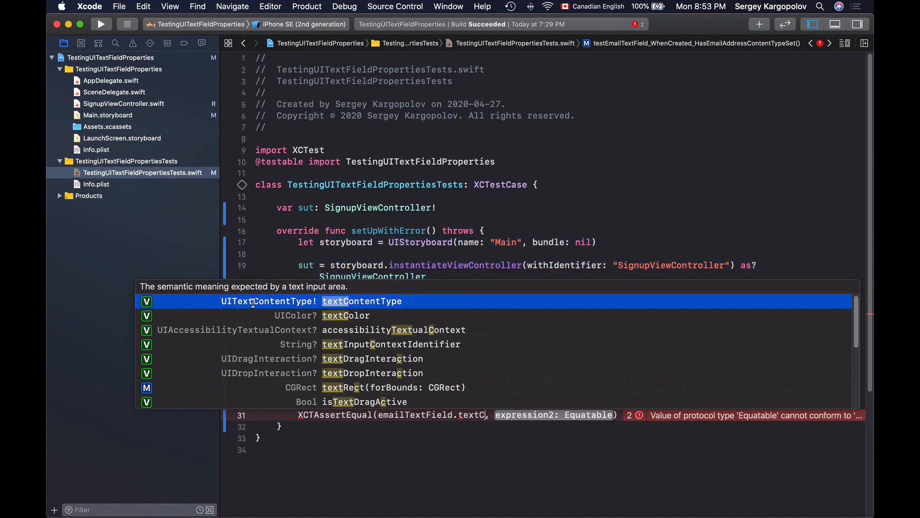
mouse_move(352, 301)
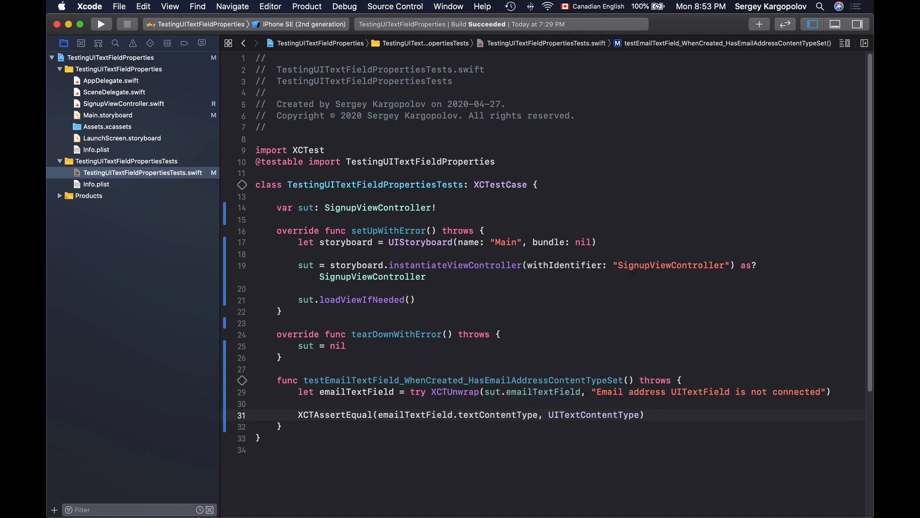
text(emailAddress)
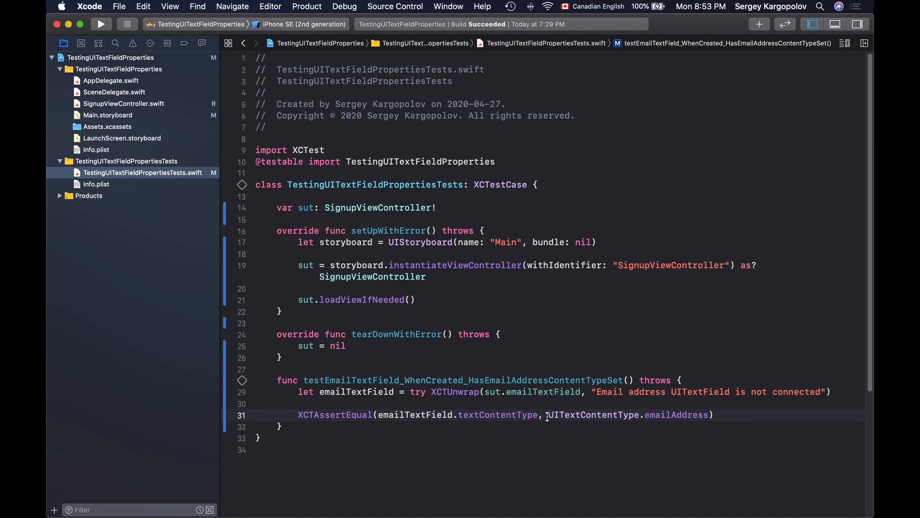
double_click(558, 414)
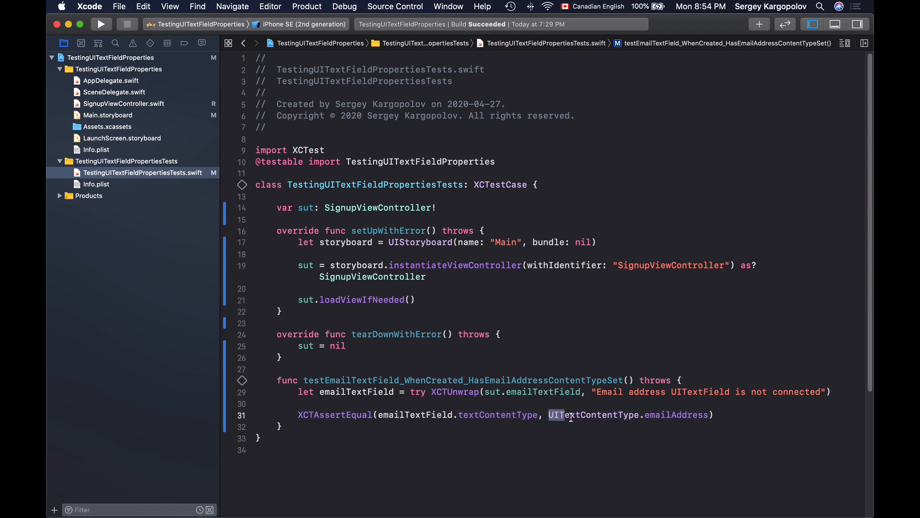
double_click(593, 415)
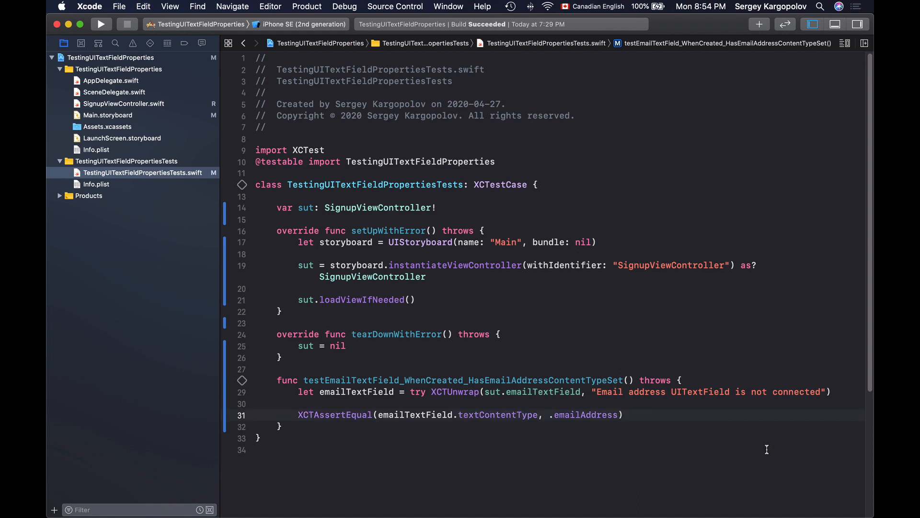
click(316, 414)
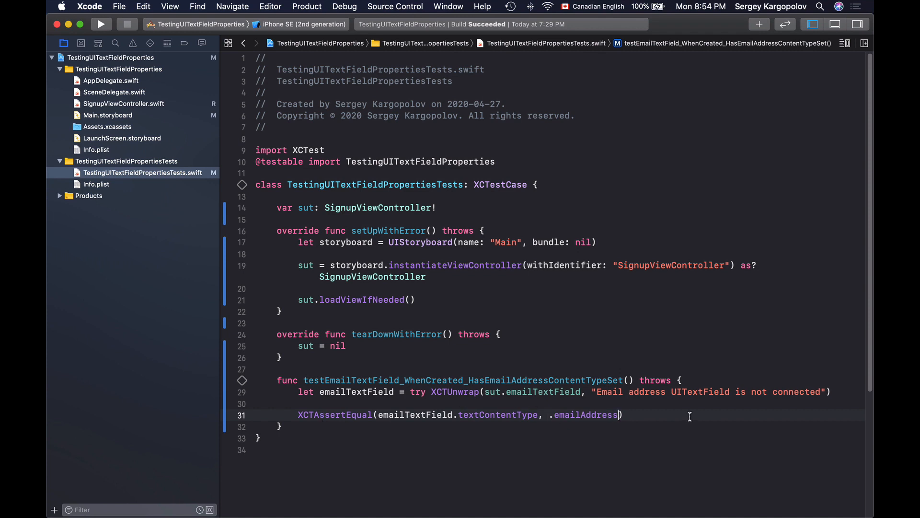
text(, "")
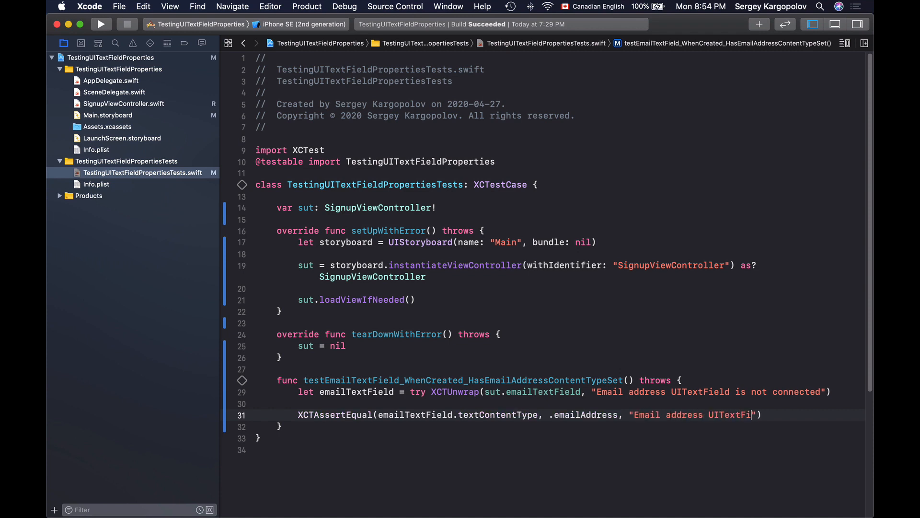
text(does not have an Email Address C)
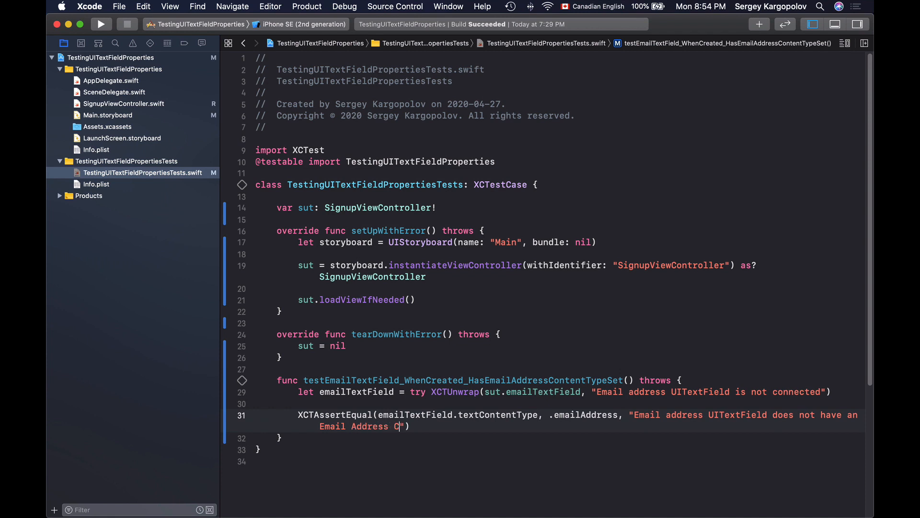
text(ontent Type set)
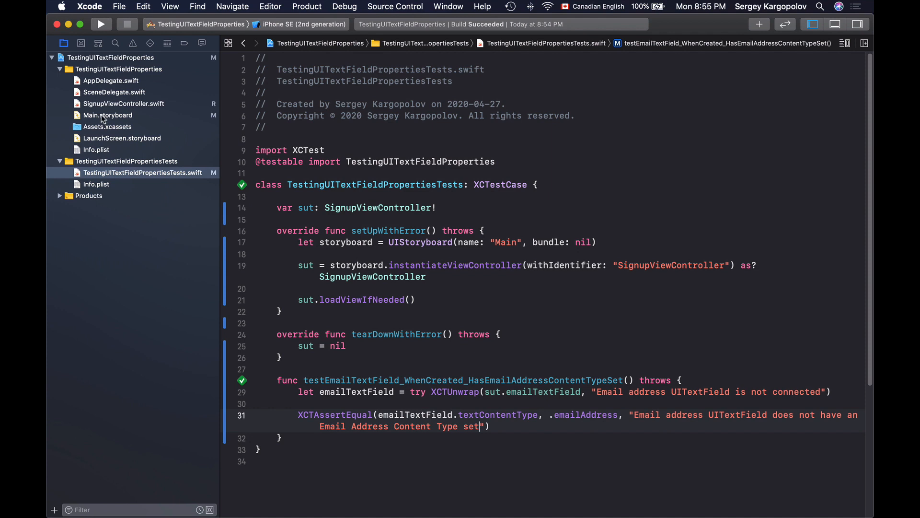
Step: Return to Main.storyboard showing the signup form
click(107, 115)
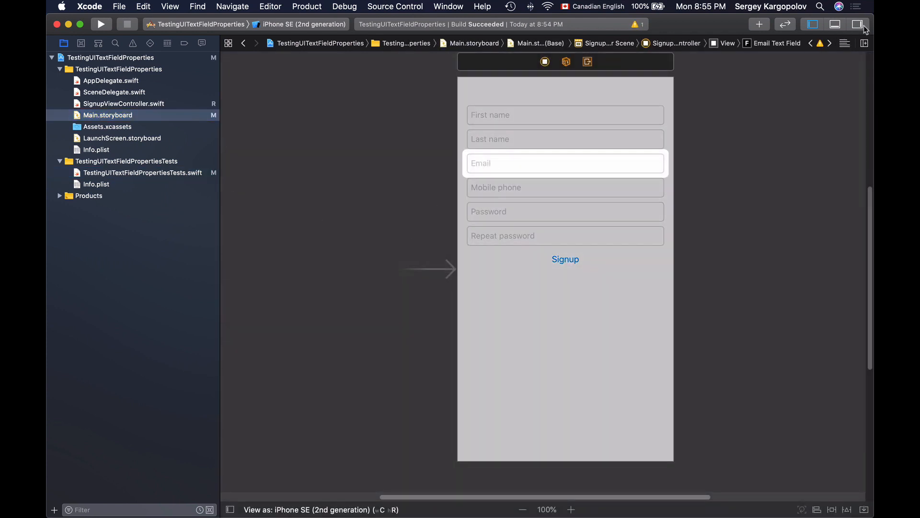
Step: View the Email field's text input traits, showing Content Type Unspecified, and return to the tests
click(857, 24)
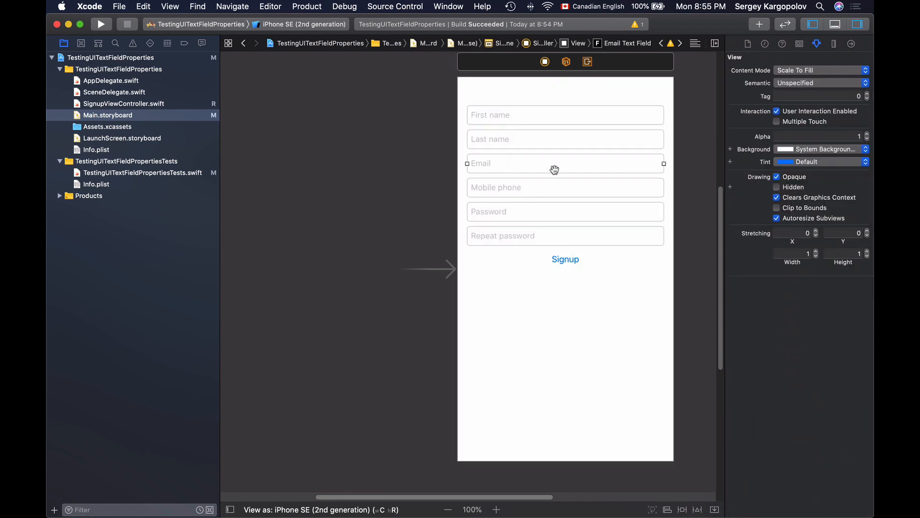
click(815, 270)
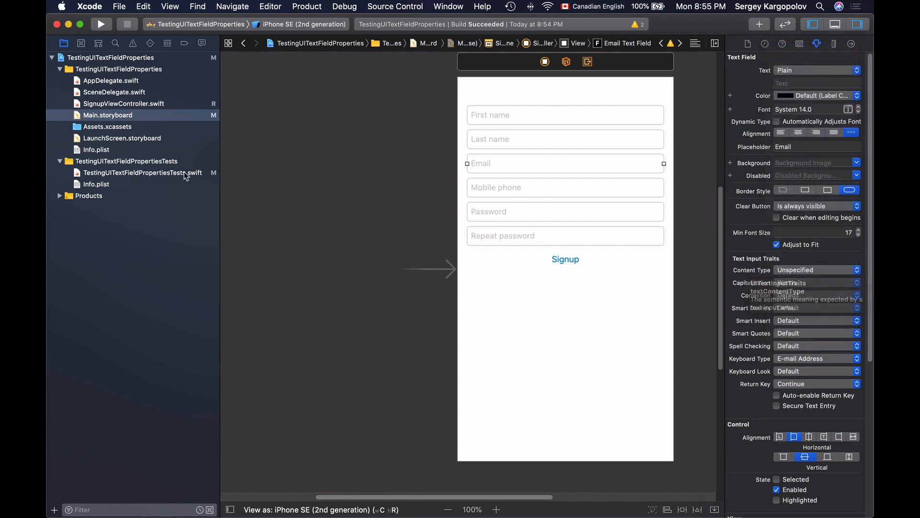
click(142, 173)
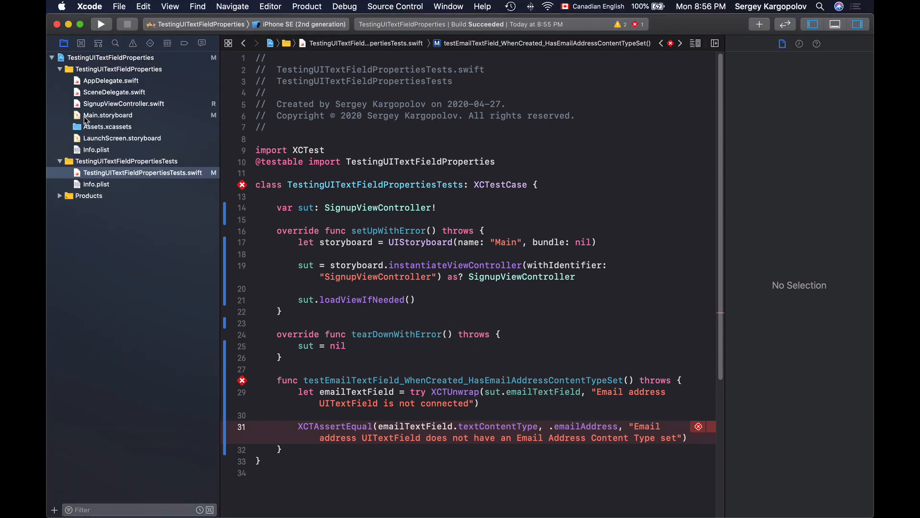
Step: Reopen Main.storyboard after the content-type assertion fails
click(108, 115)
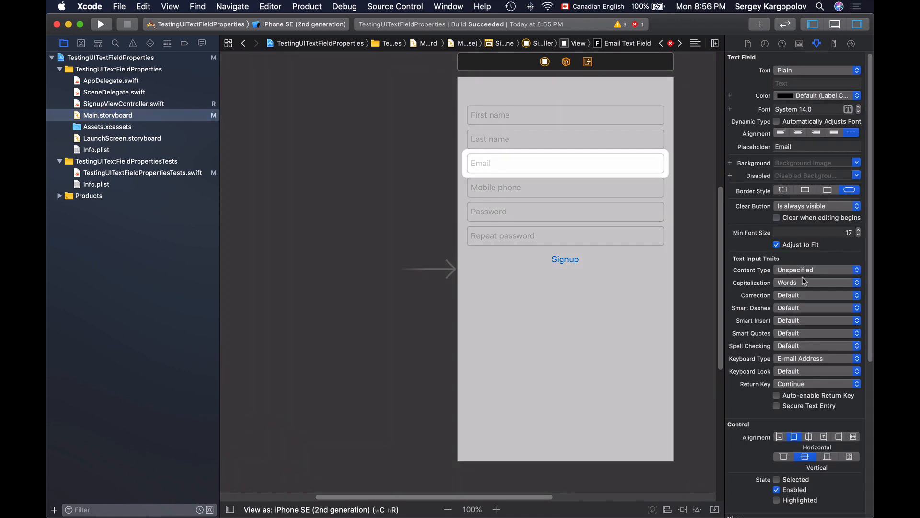
Step: Set the Email field's Content Type to Email Address and go back to the test file
click(816, 269)
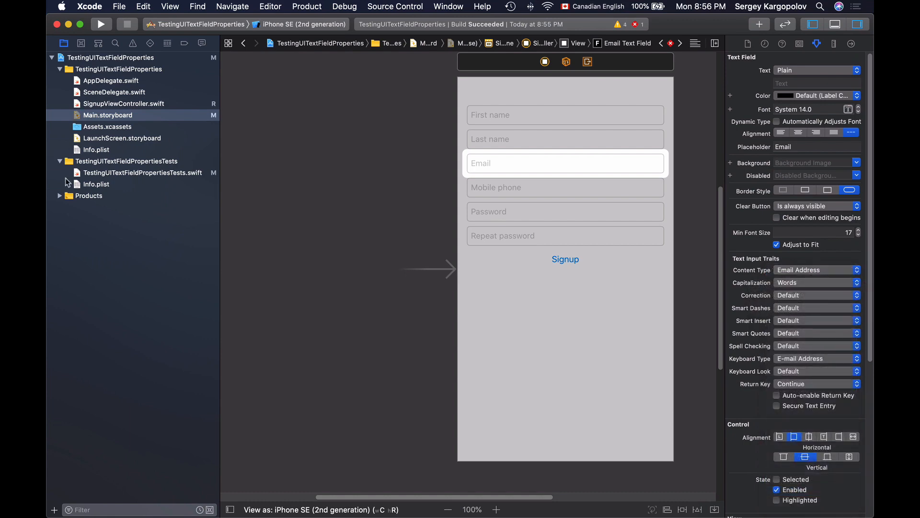
click(145, 173)
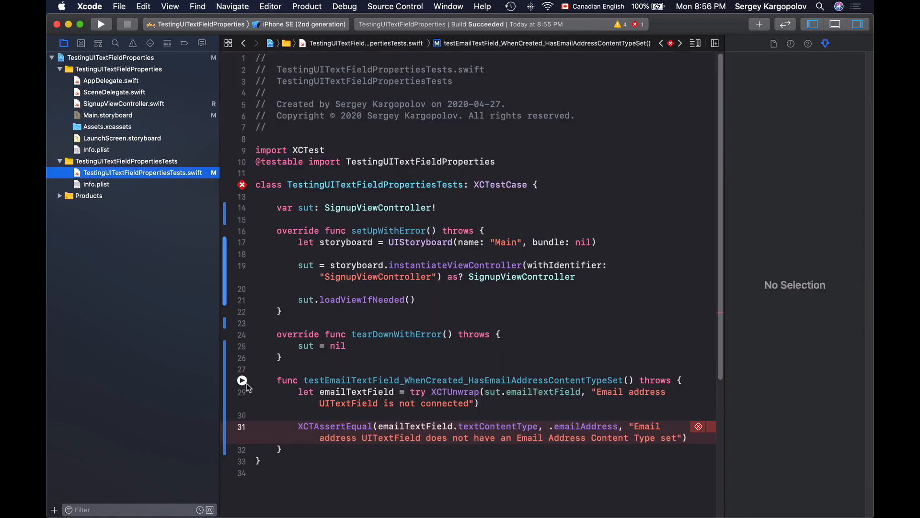